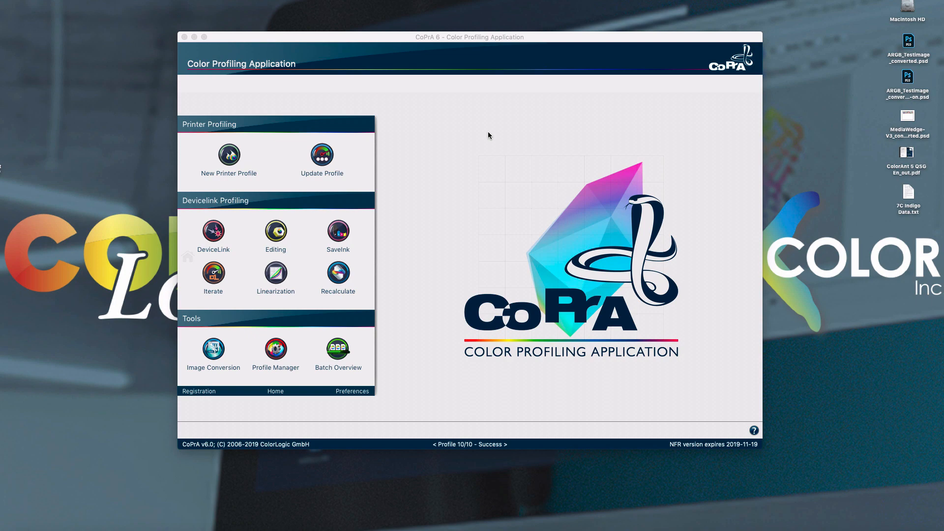
mouse_move(484, 234)
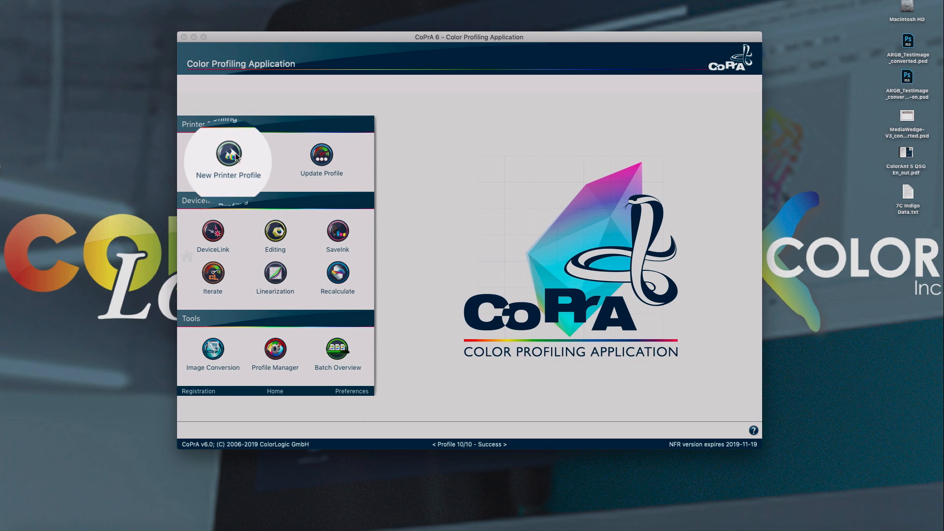
Step: Start a new printer profile from the Printer Profiling section of the start screen
left_click(228, 158)
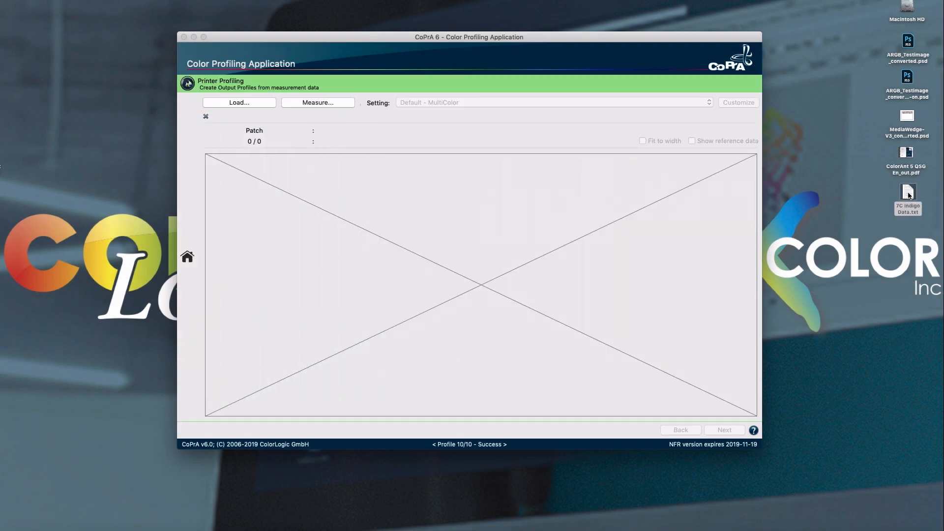
mouse_move(561, 142)
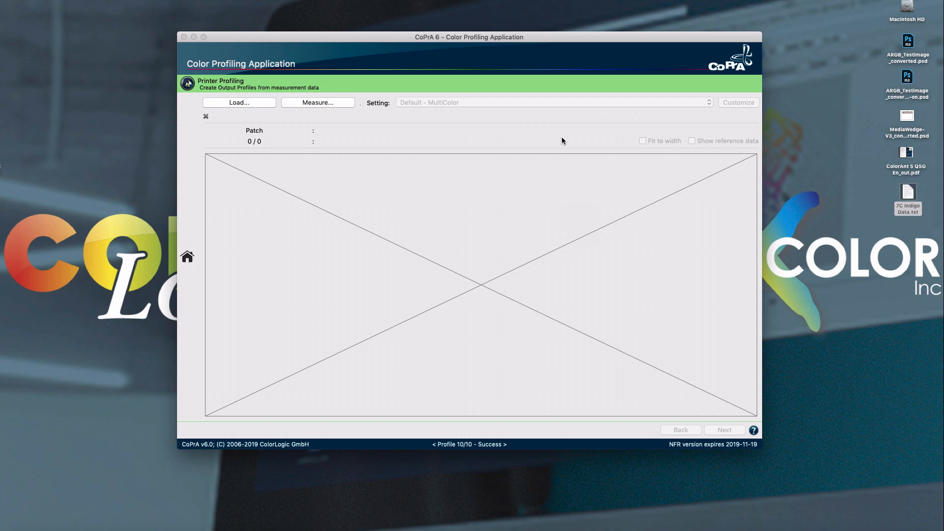
Step: Compare gamuts with and without Avoid Dot-on-Dot, then calculate the profile with it off
left_click(738, 102)
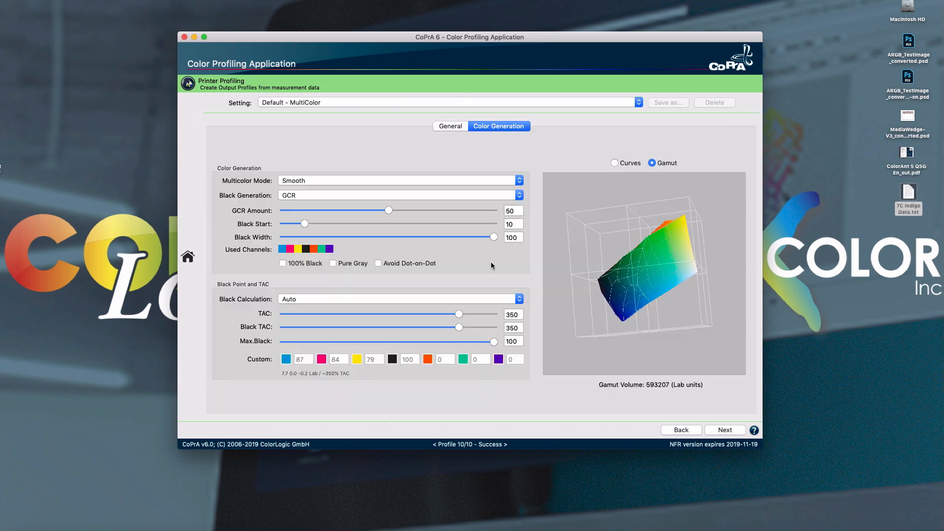
mouse_move(415, 269)
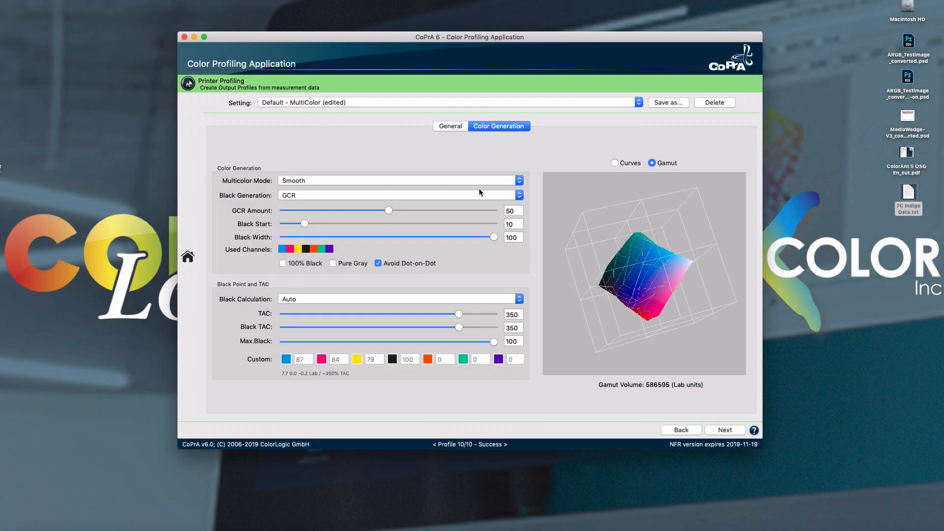
mouse_move(725, 429)
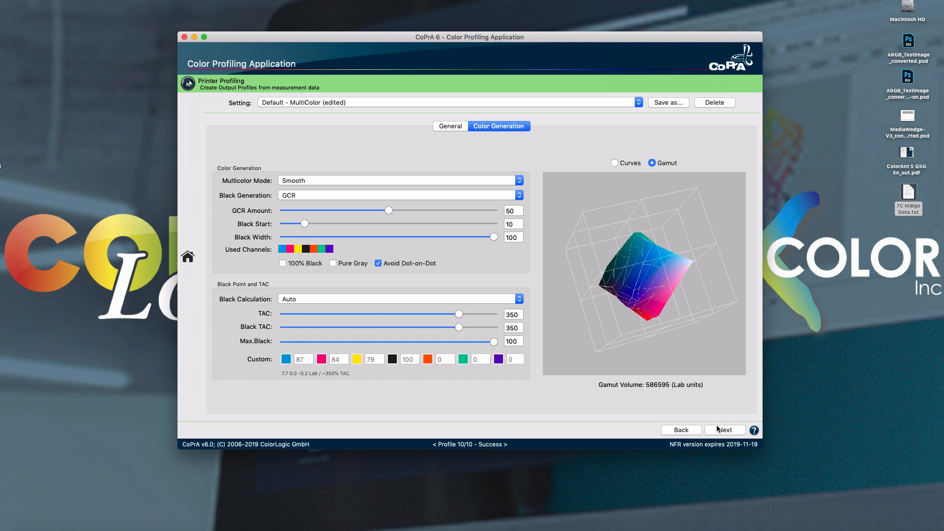
left_click(724, 430)
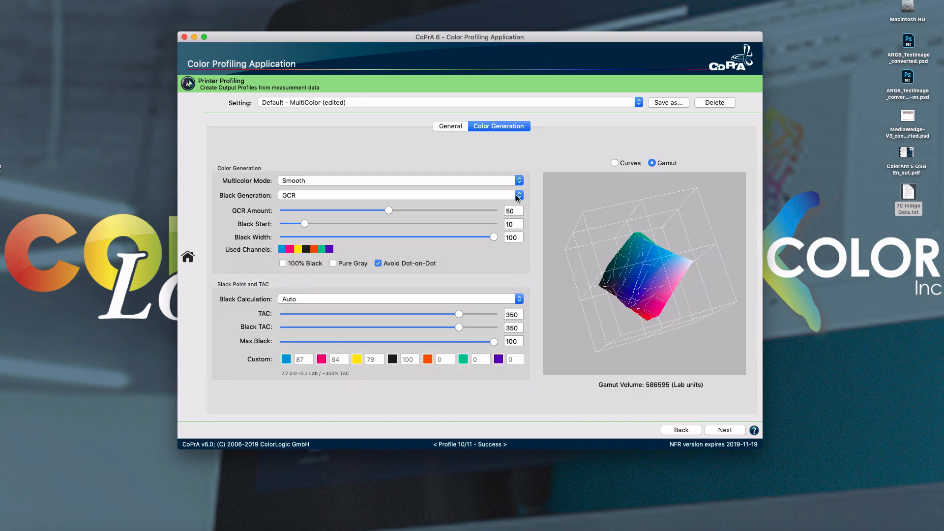
left_click(379, 263)
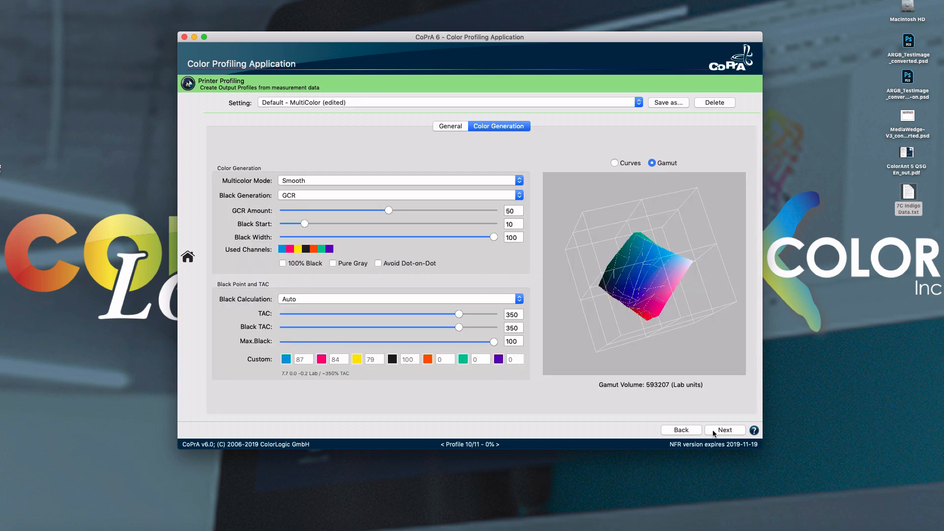
left_click(725, 430)
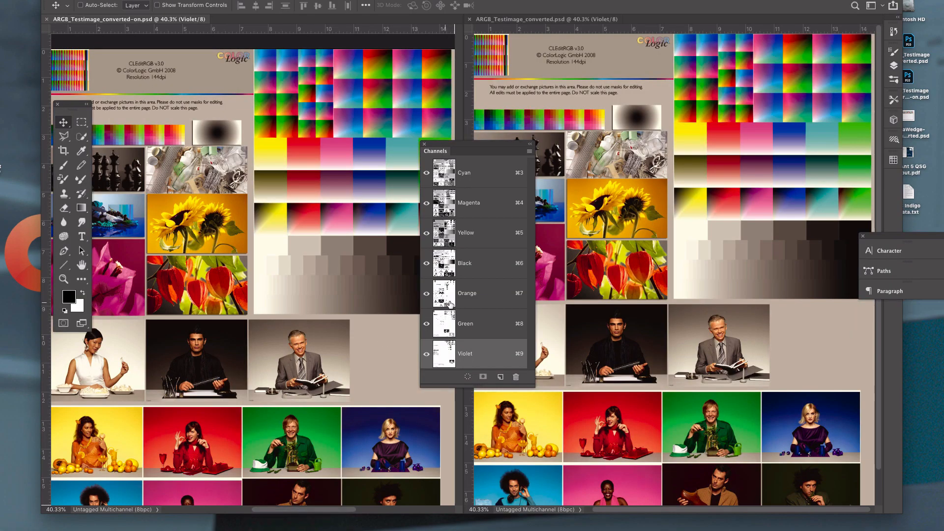
mouse_move(484, 287)
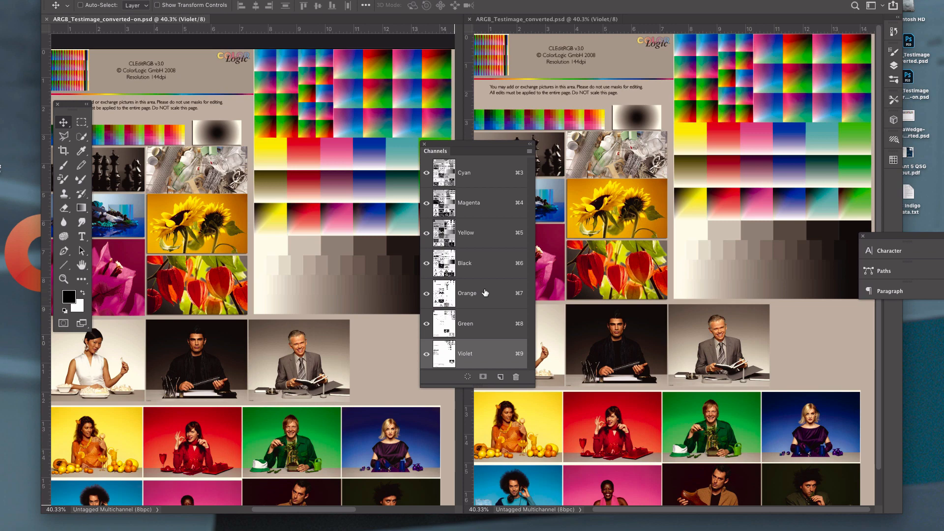
Step: Hide ink channels in Photoshop to compare Orange and Violet separations of both conversions
left_click(427, 293)
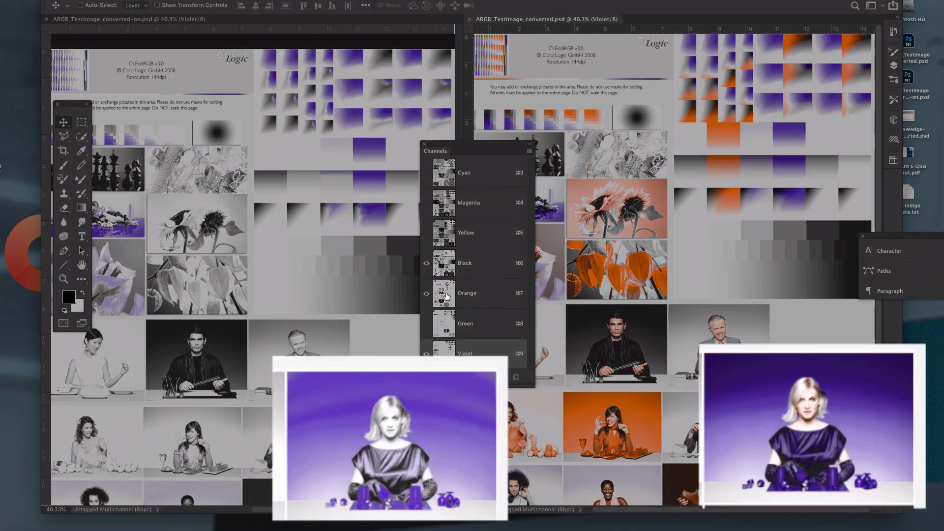
left_click(427, 293)
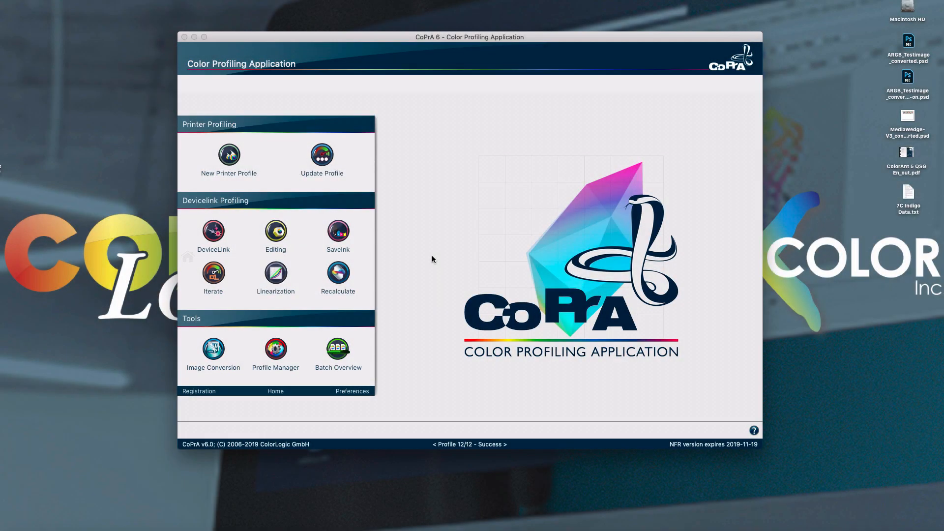
mouse_move(338, 231)
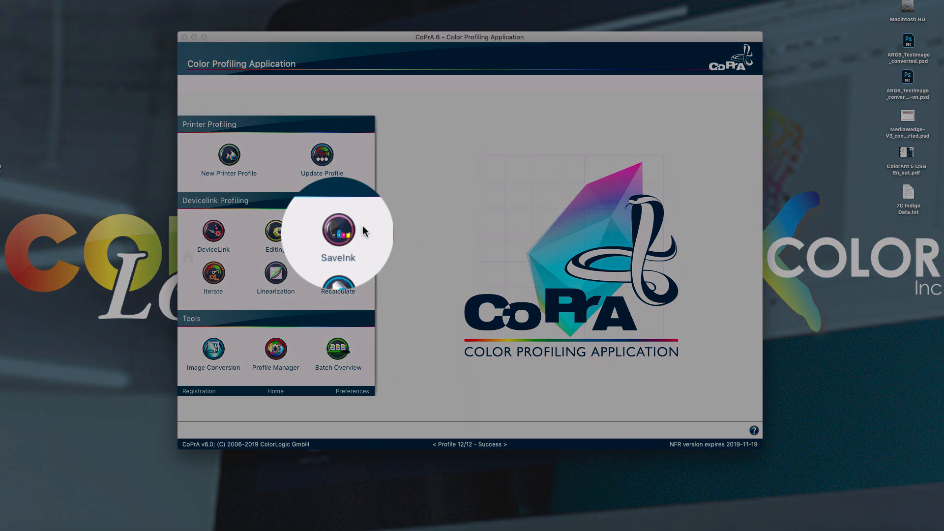
Step: Launch SaveInk with the 6C Indigo_4500_CMYKOV_M MultiColor profile and MC Maximum setting
left_click(338, 233)
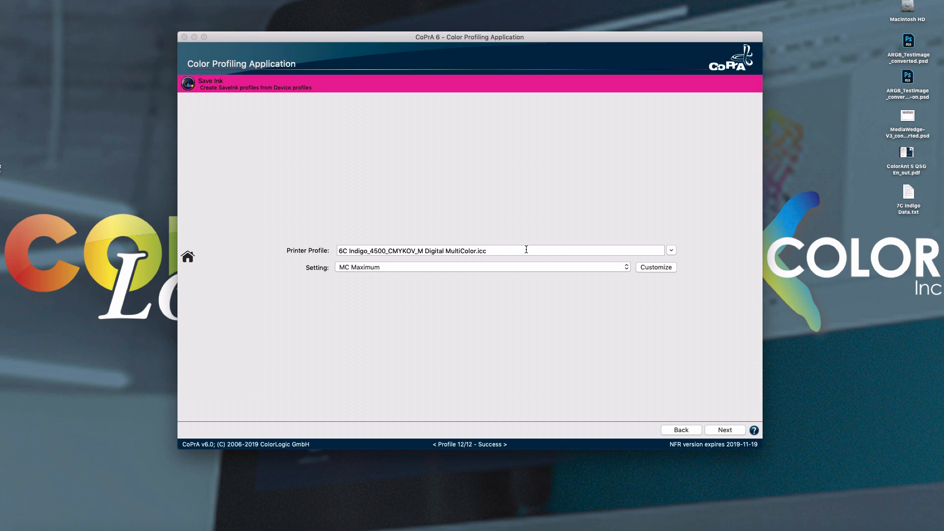
mouse_move(526, 252)
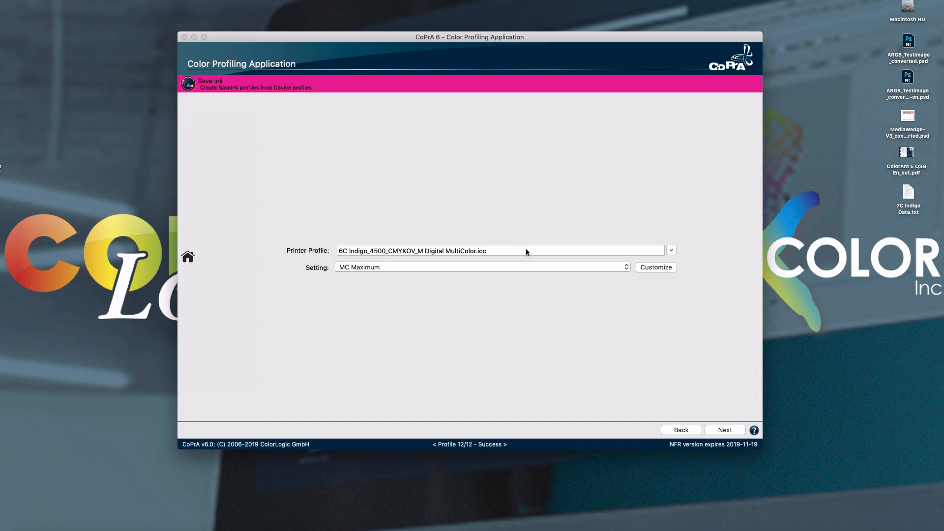
mouse_move(596, 274)
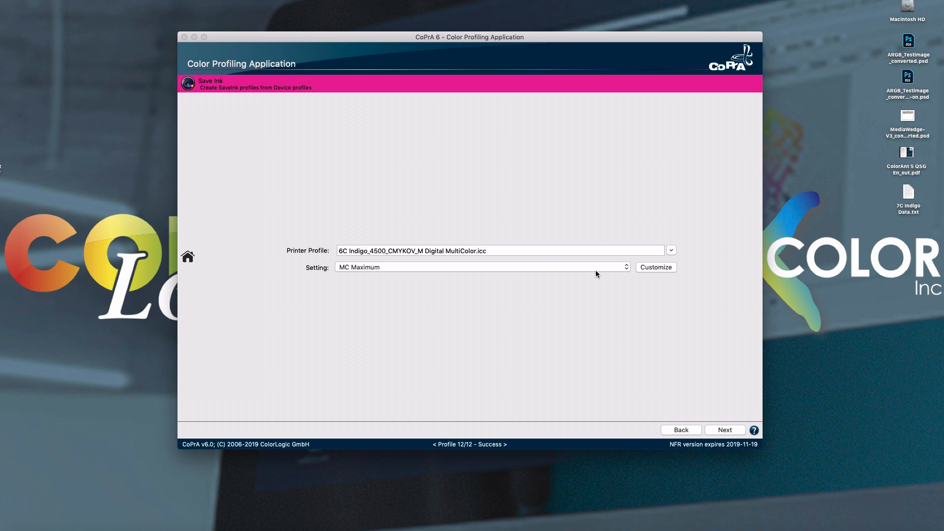
mouse_move(640, 272)
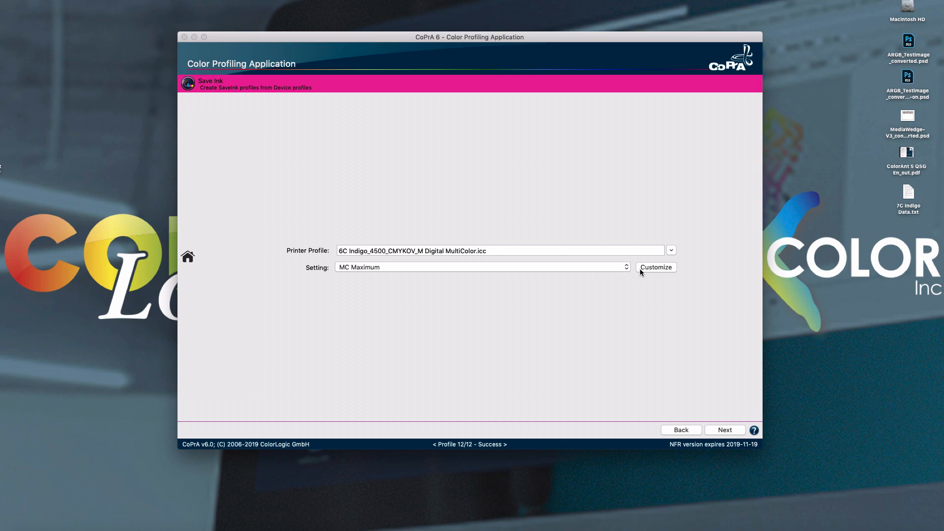
Step: Customize MC Maximum ink saving with Black Start 8 and dE Tolerance 1.5
left_click(656, 267)
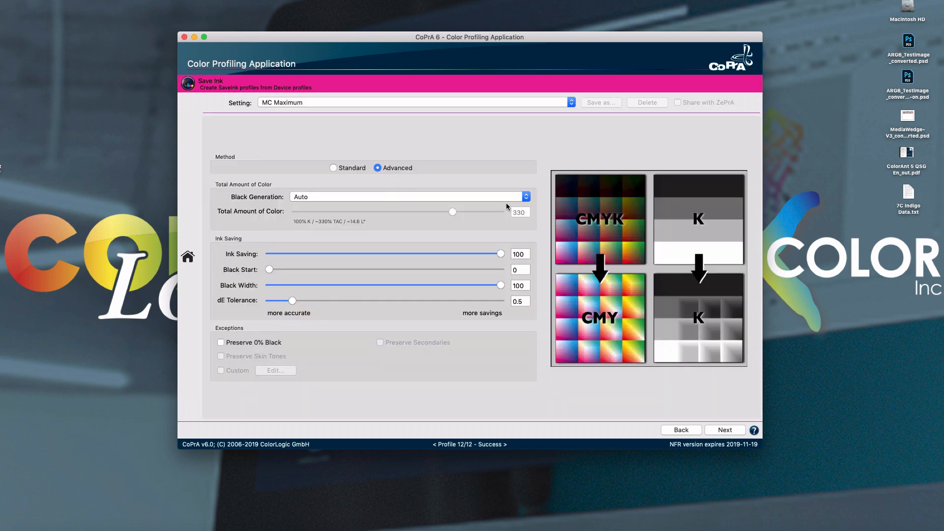
mouse_move(322, 237)
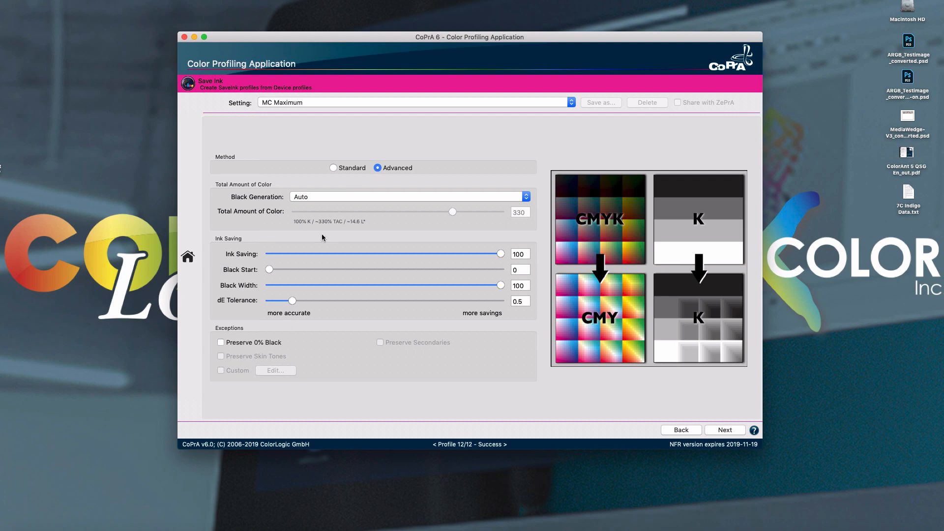
mouse_move(440, 271)
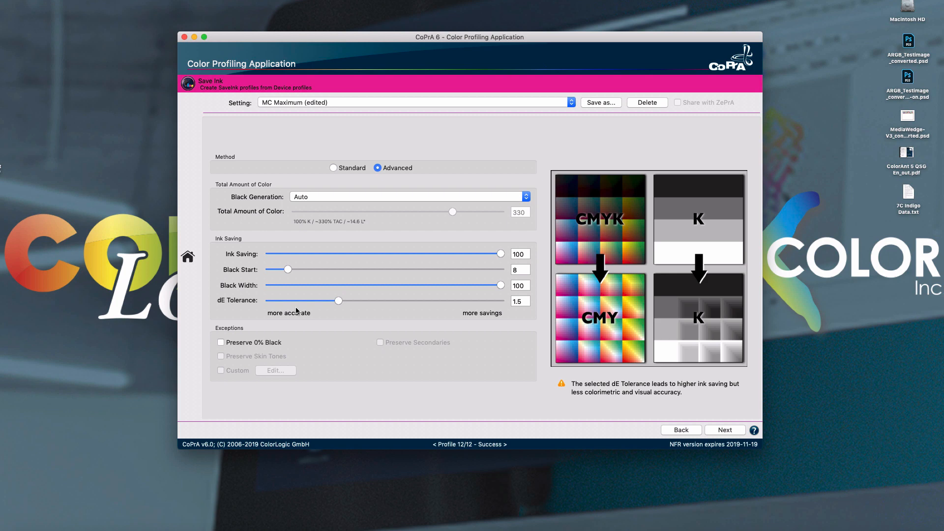
mouse_move(324, 356)
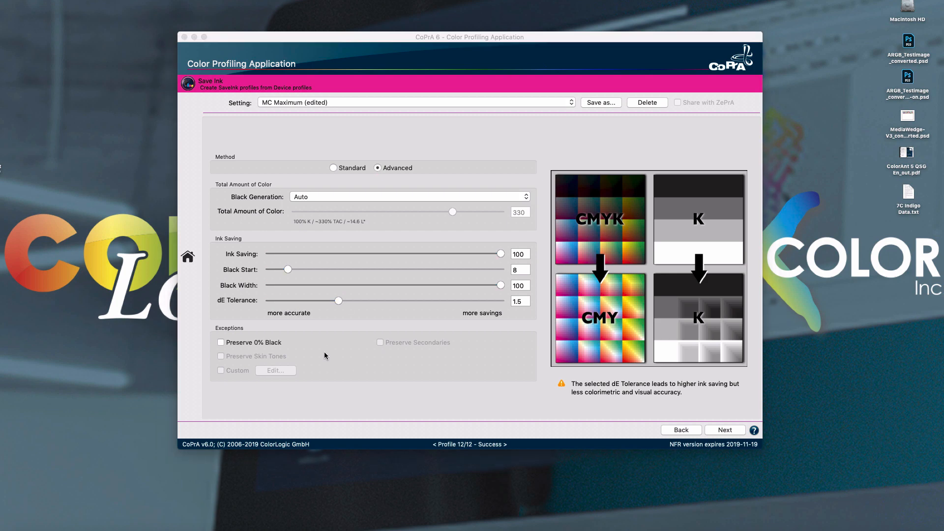
mouse_move(325, 357)
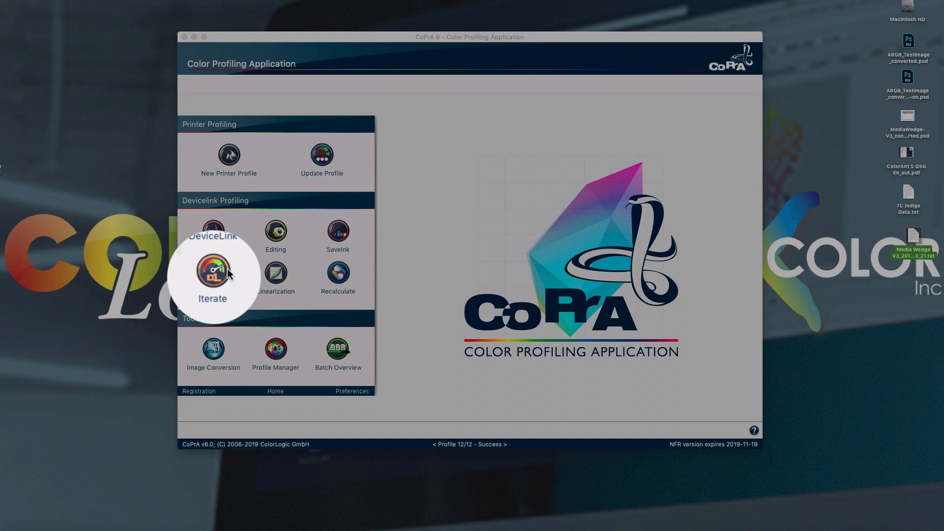
Step: Find an Epson DeviceLink in the iteration workflow, then review G7 linearization calculation modes
left_click(212, 272)
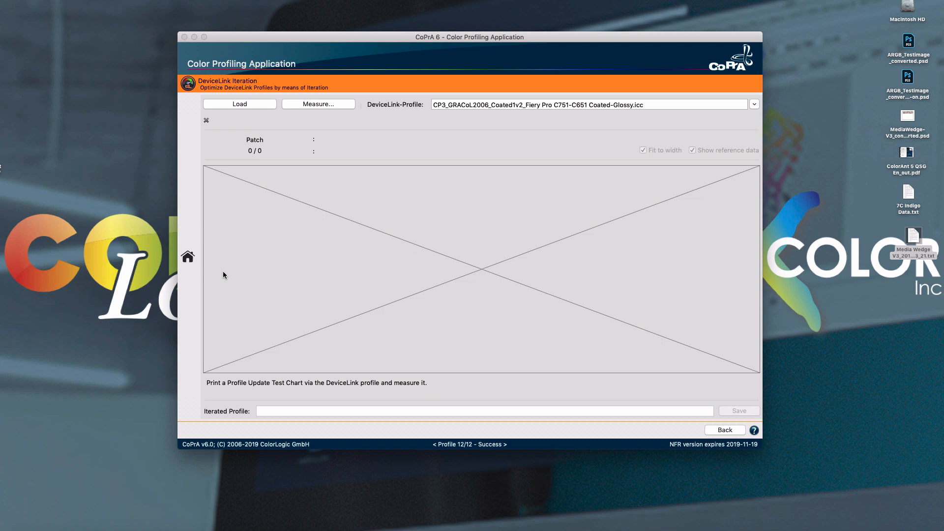
mouse_move(652, 229)
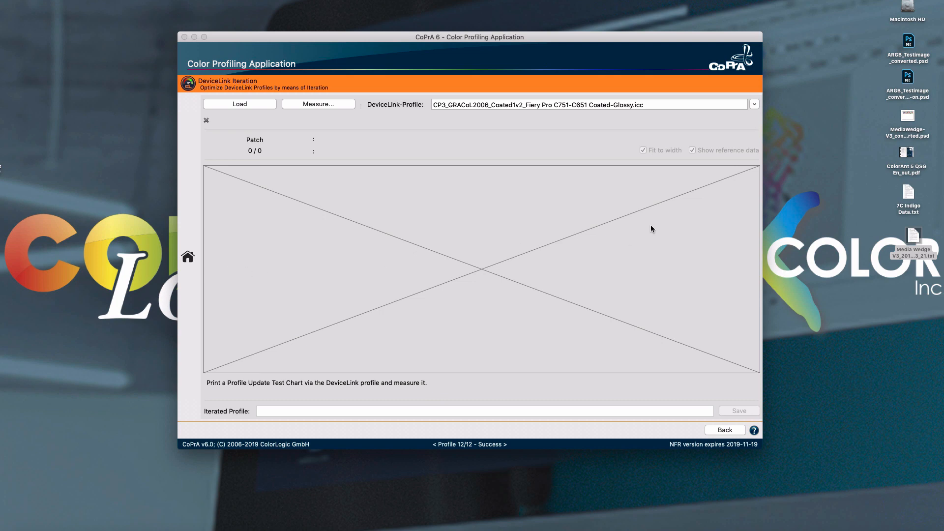
mouse_move(907, 238)
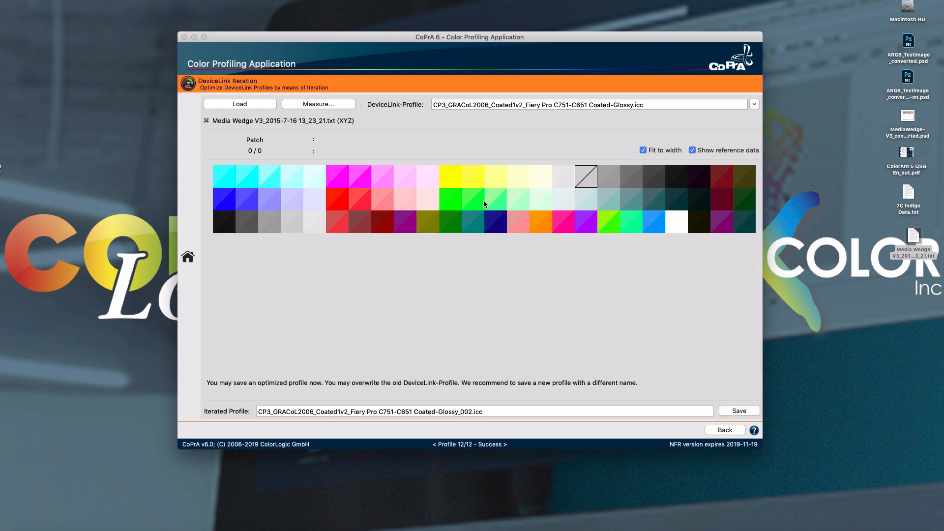
left_click(473, 176)
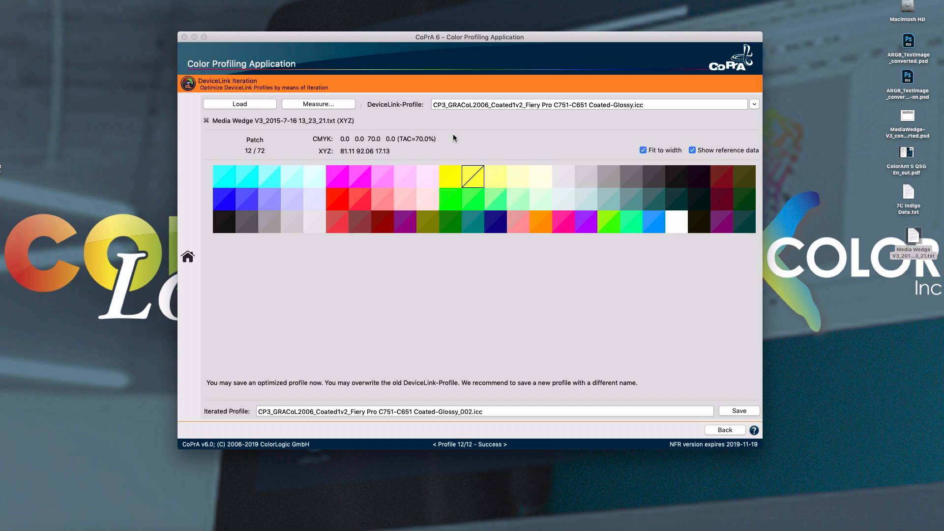
mouse_move(546, 104)
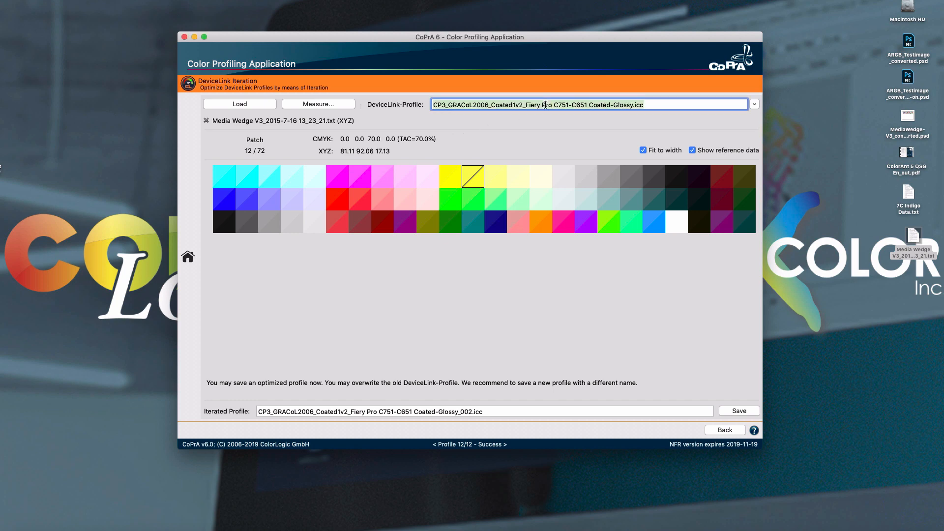
type("epson")
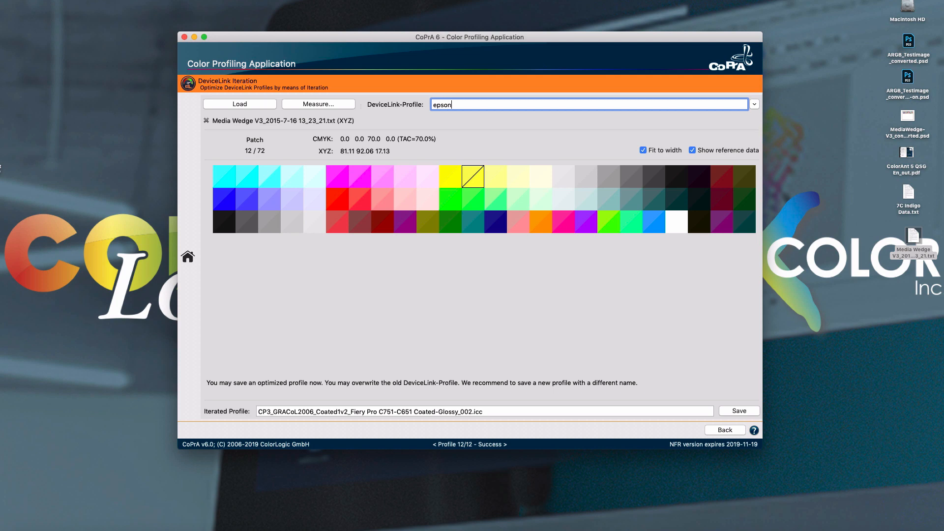
left_click(754, 104)
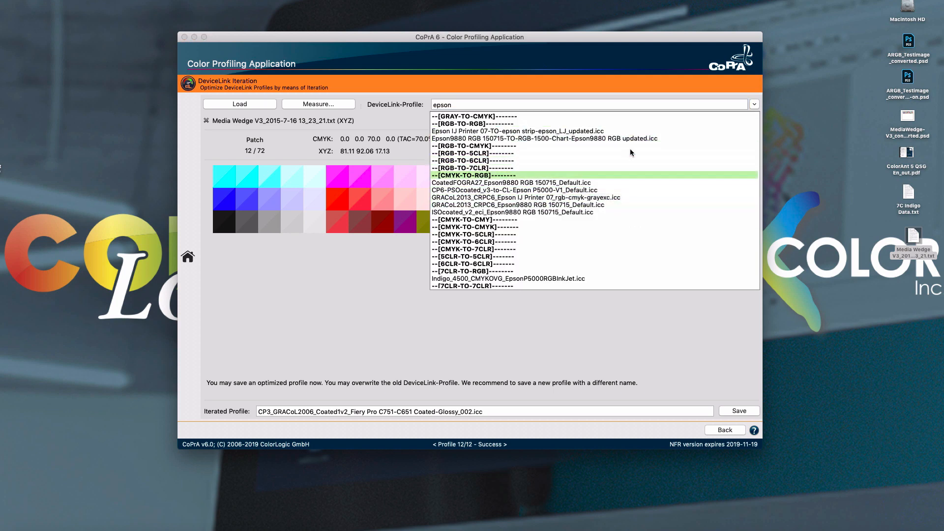
left_click(532, 197)
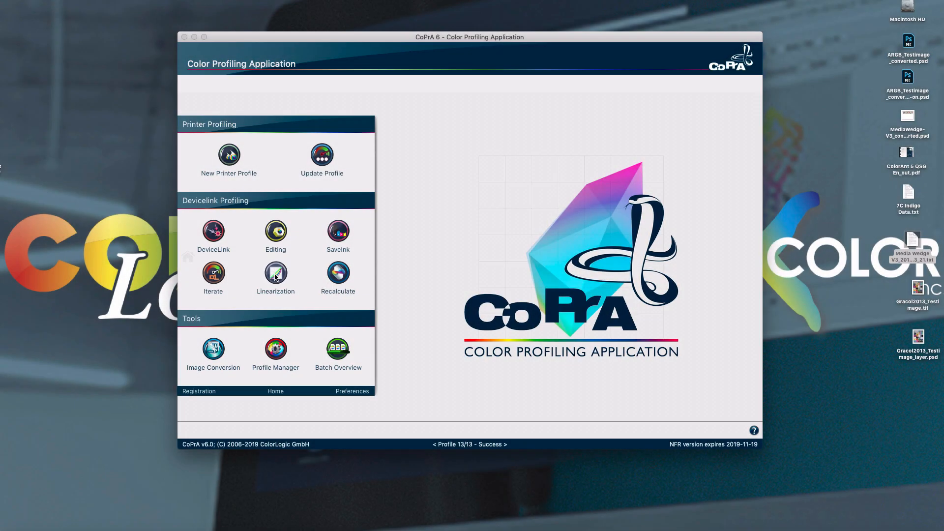
left_click(276, 276)
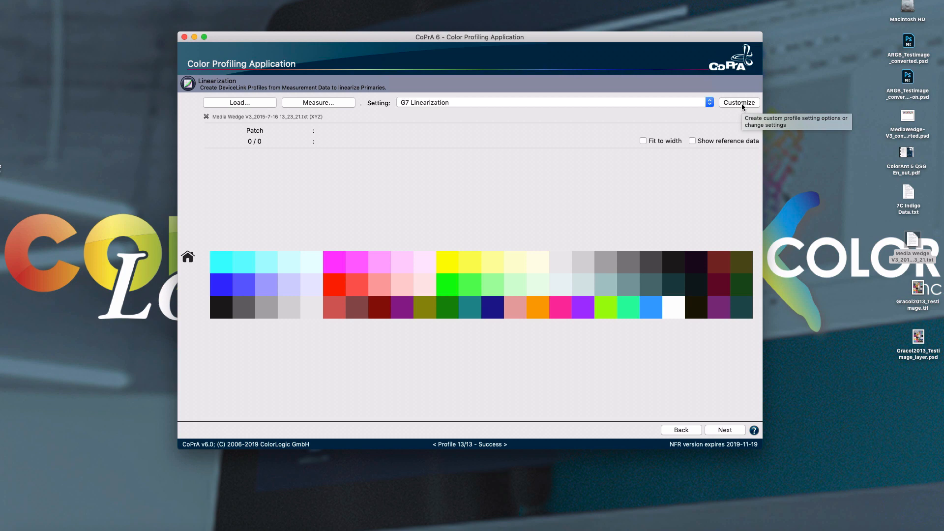
left_click(738, 102)
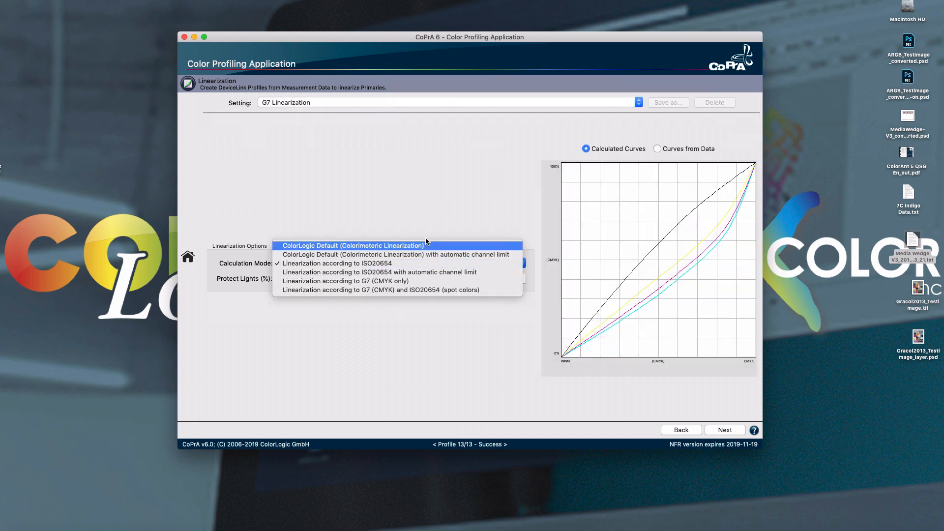
mouse_move(432, 281)
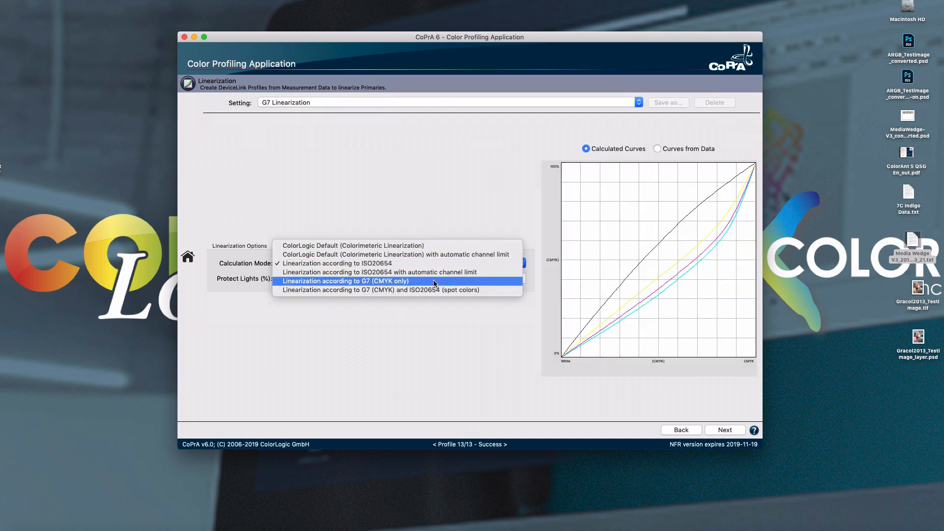
mouse_move(438, 286)
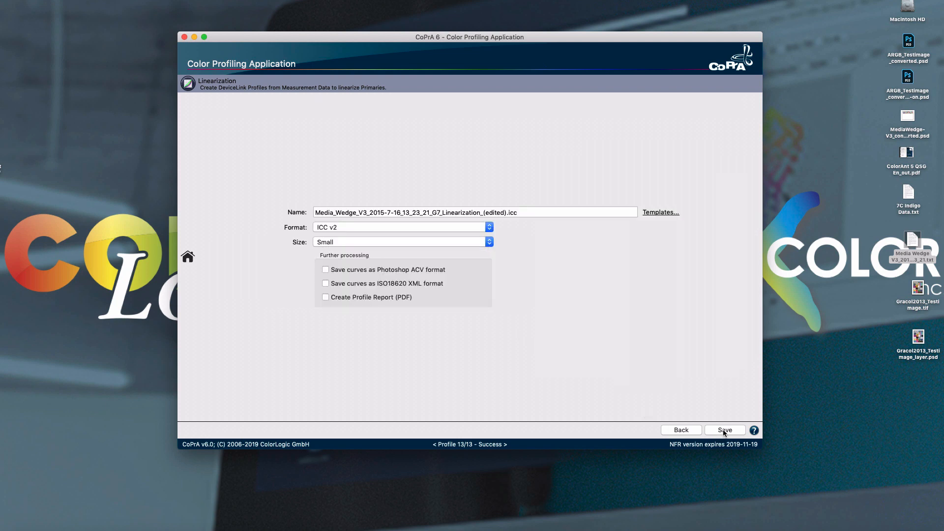
mouse_move(357, 259)
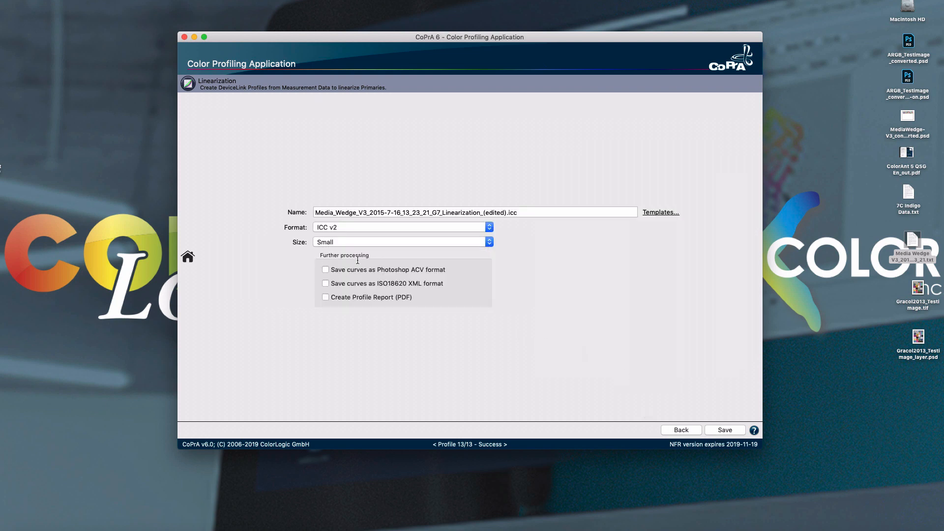
mouse_move(355, 277)
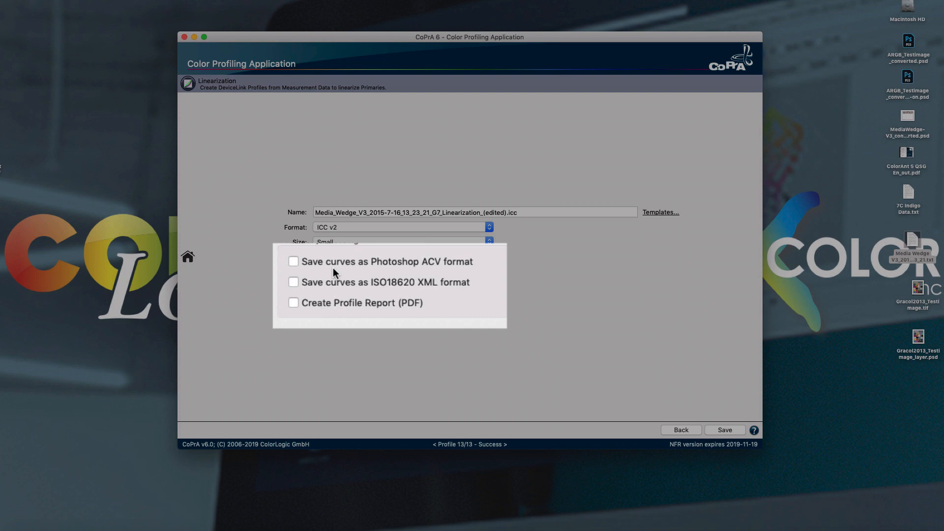
mouse_move(509, 292)
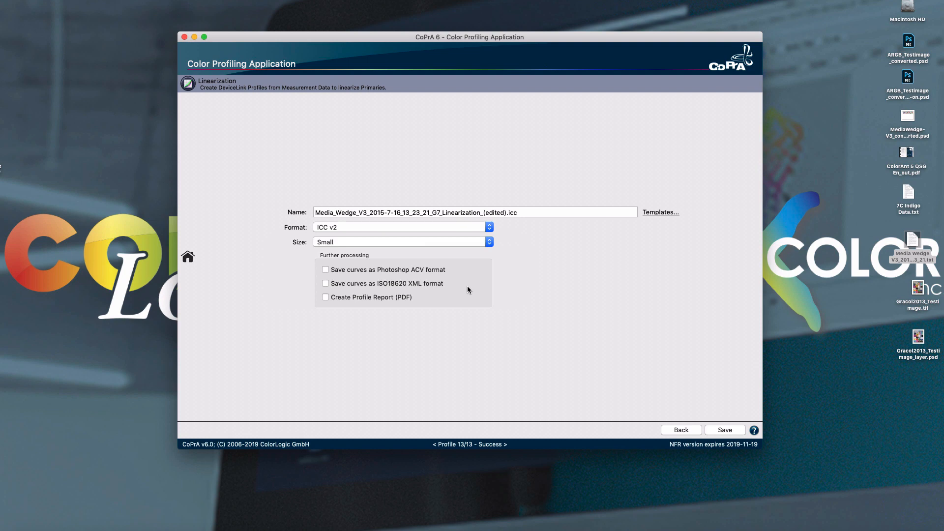
mouse_move(424, 293)
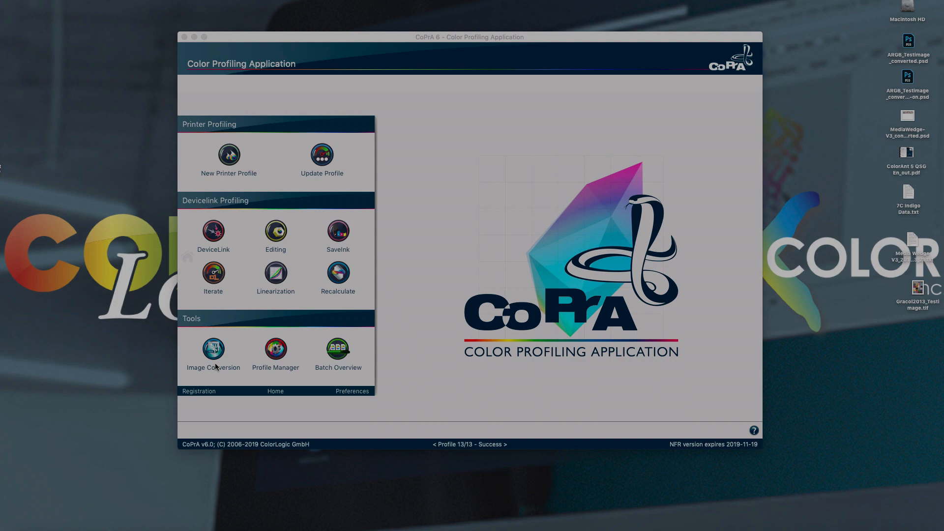
Step: Add a USWebCoatedSWOP conversion of MediaWedge-V3_converted.psd as a layer in Image Conversion
left_click(212, 352)
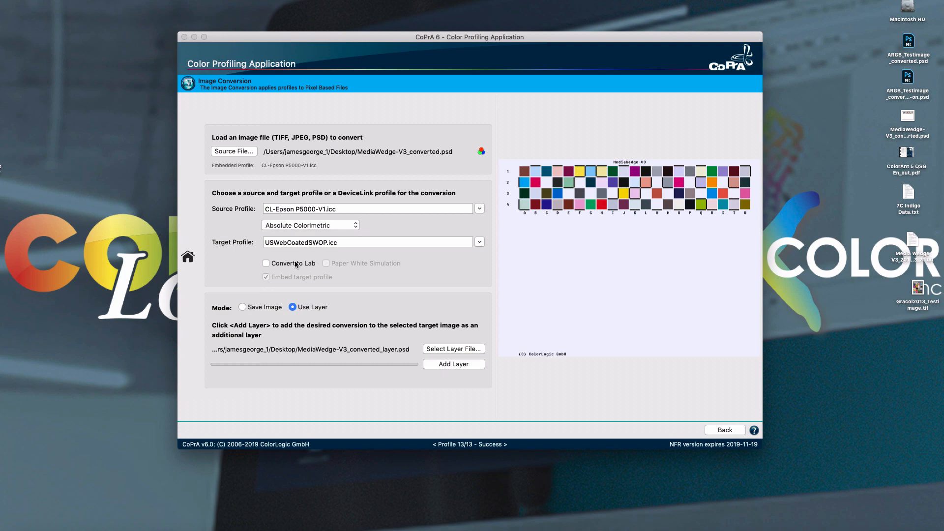
mouse_move(411, 313)
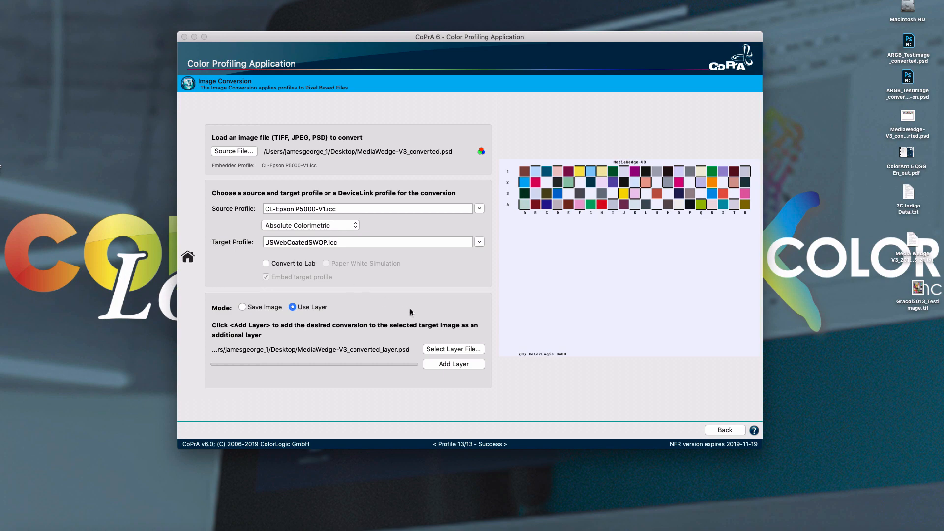
left_click(454, 364)
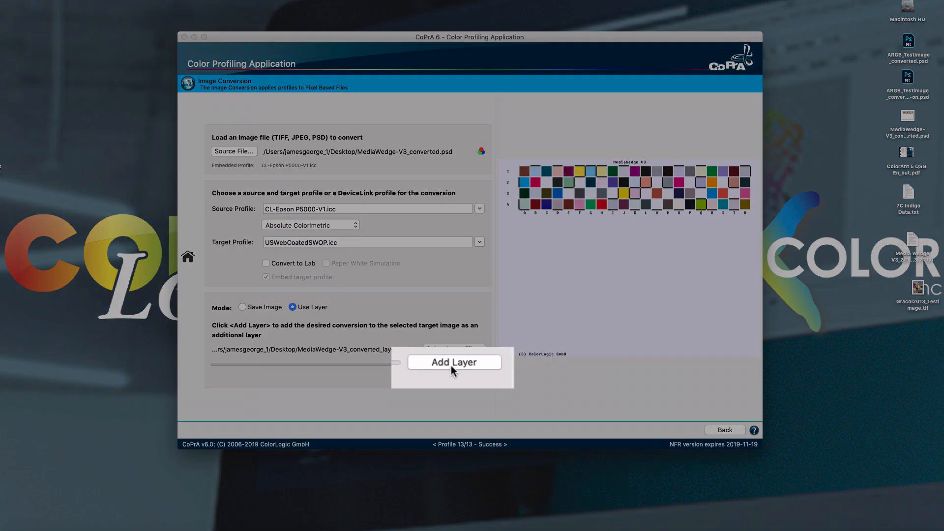
mouse_move(835, 333)
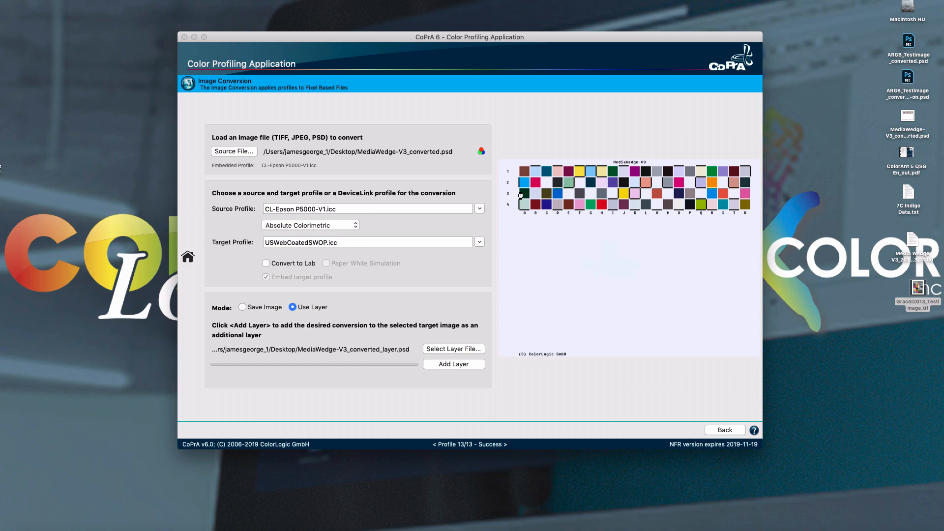
Step: Load Gracol2013_Testimage.tif and add its SWOP2006_Coated5v2 conversion as a layer
left_click(233, 151)
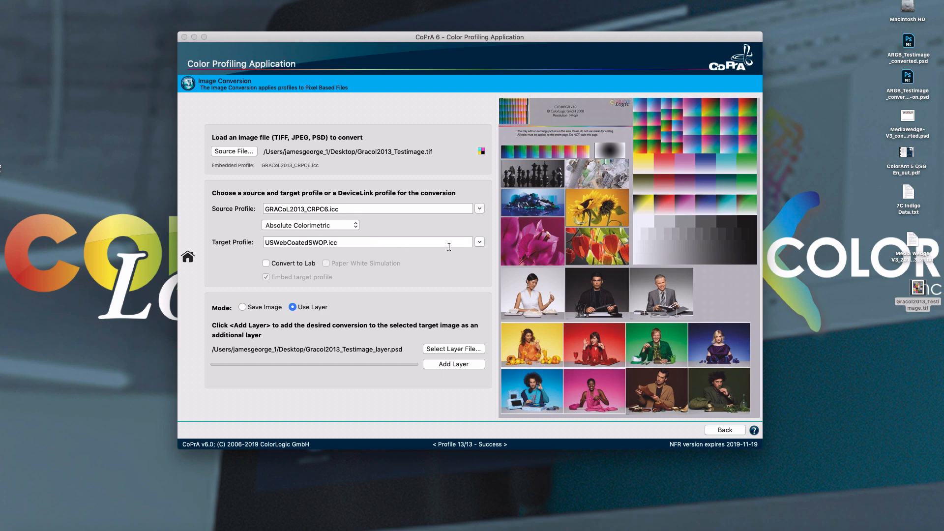
left_click(479, 242)
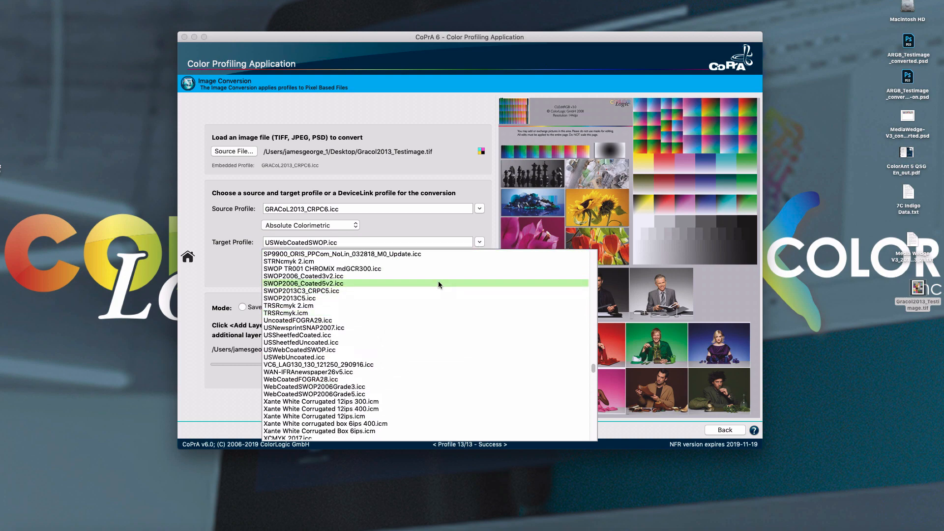
left_click(303, 283)
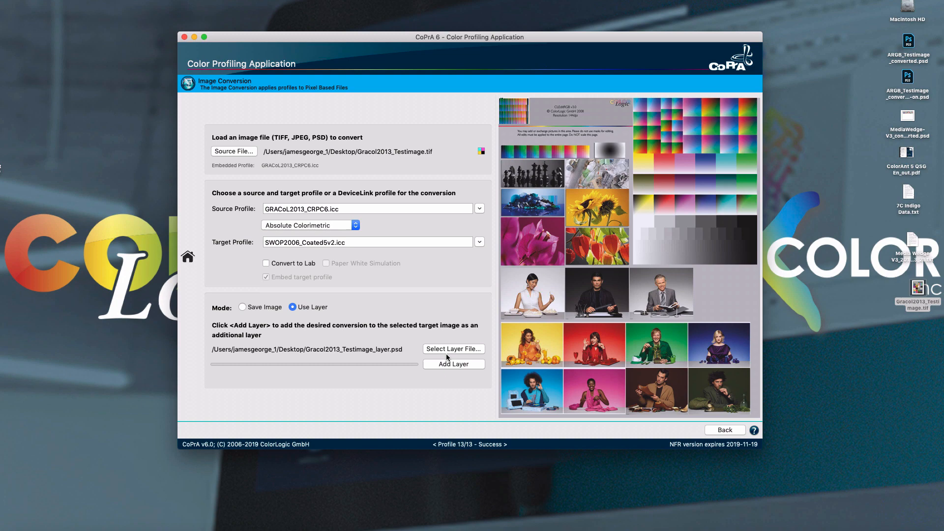
left_click(454, 364)
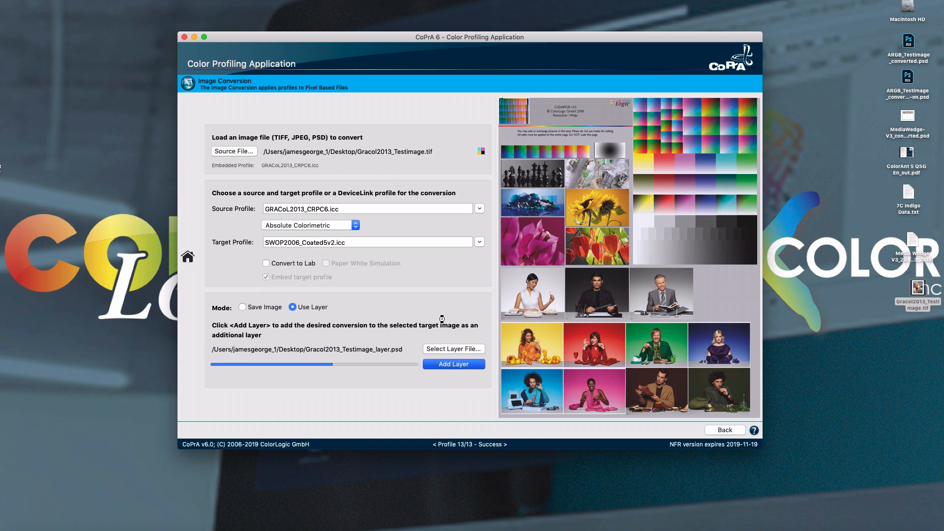
Step: Add a PSOcoated_v3.icc conversion layer to the Gracol2013 file and return Home
left_click(453, 364)
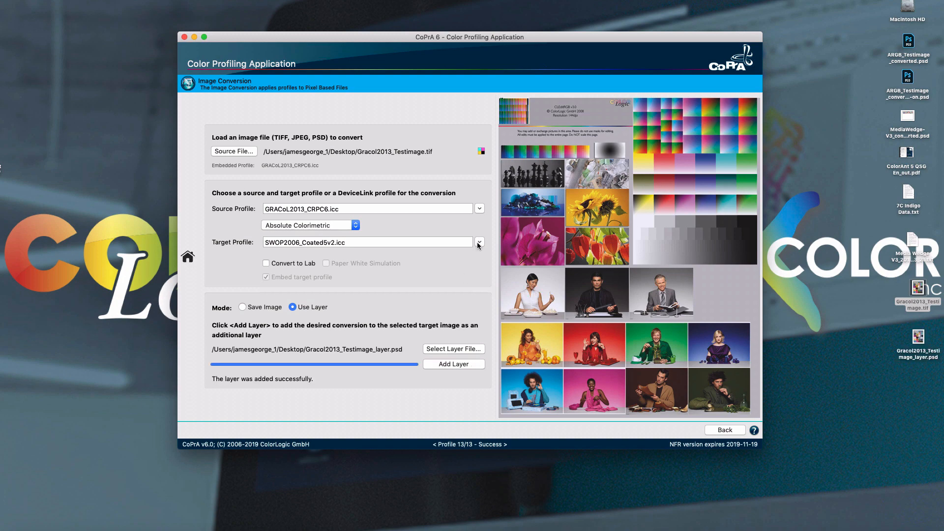
left_click(479, 242)
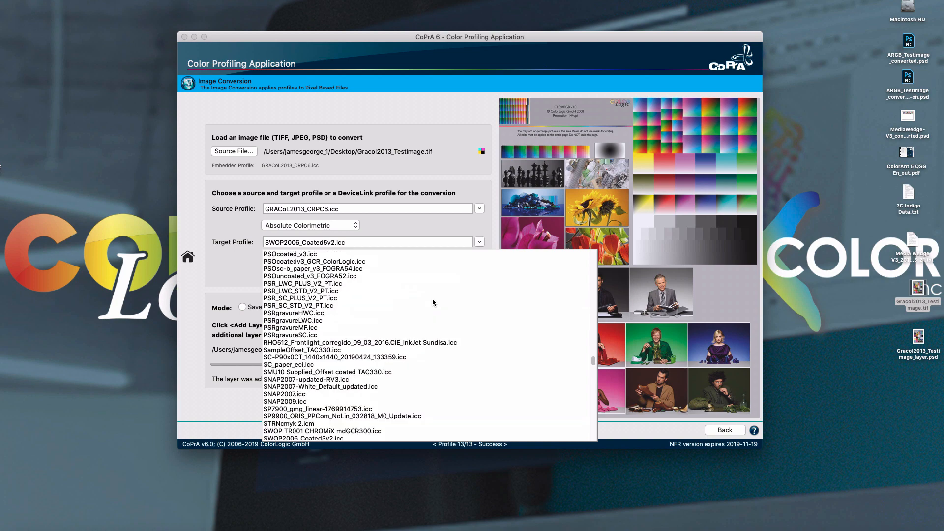
left_click(289, 253)
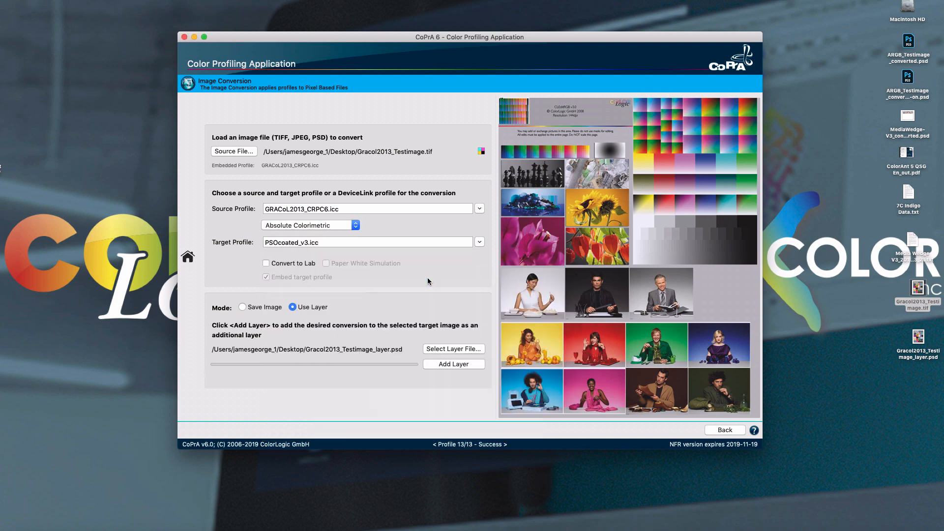
left_click(453, 364)
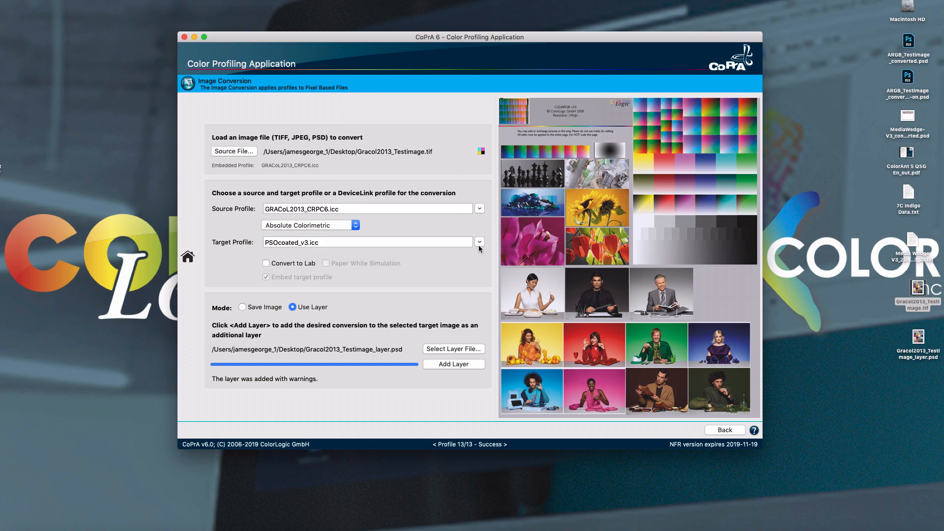
left_click(453, 364)
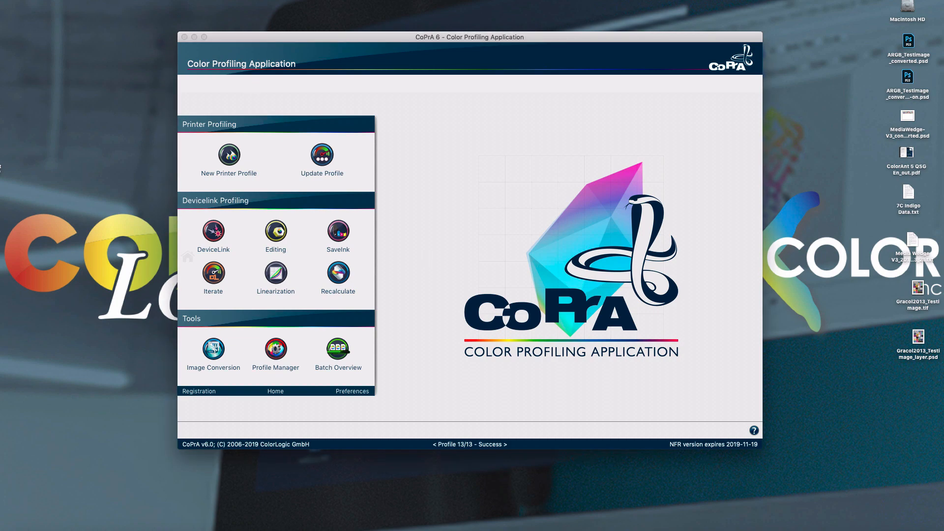
Step: Open Preferences and keep dE2000 as the default DeltaE method for reports
left_click(352, 391)
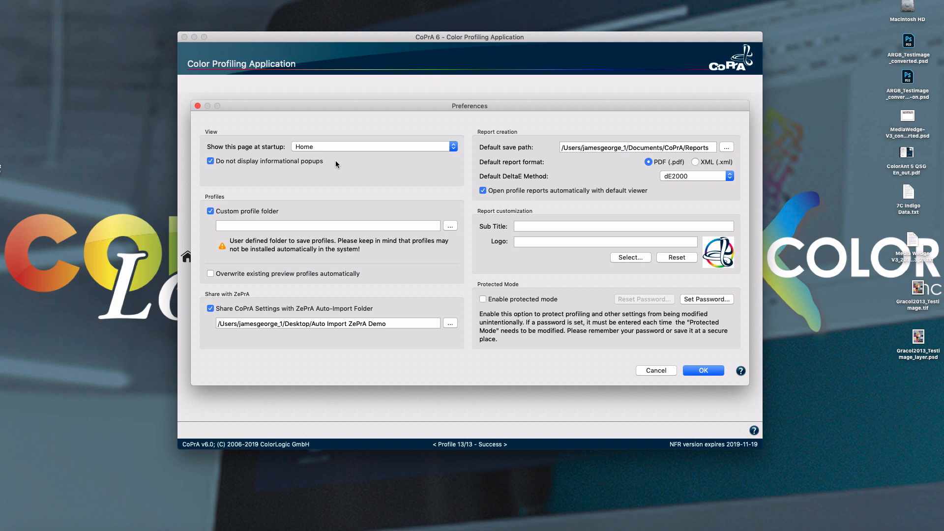
mouse_move(404, 261)
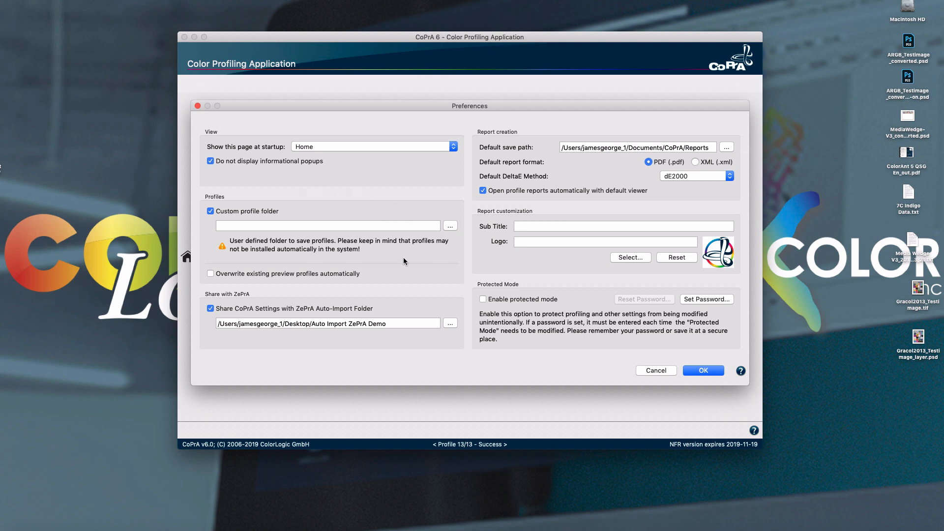
mouse_move(606, 169)
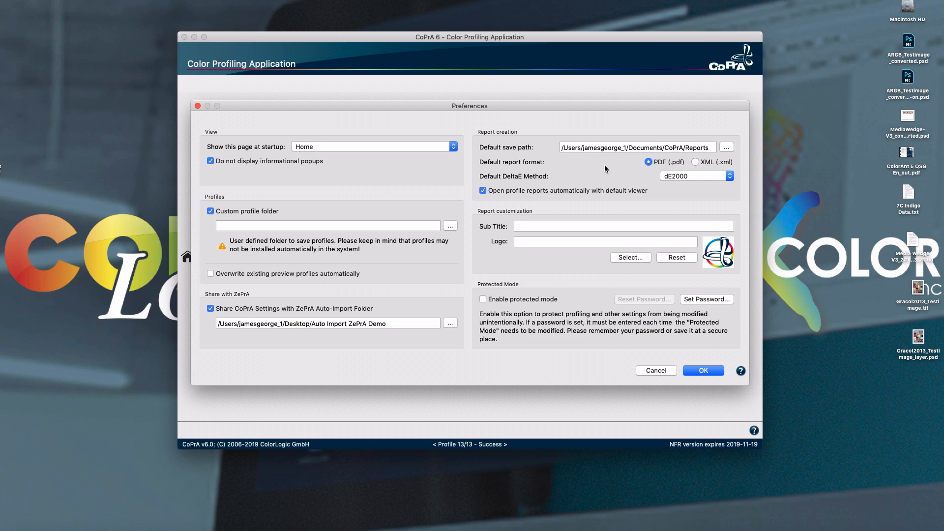
left_click(696, 176)
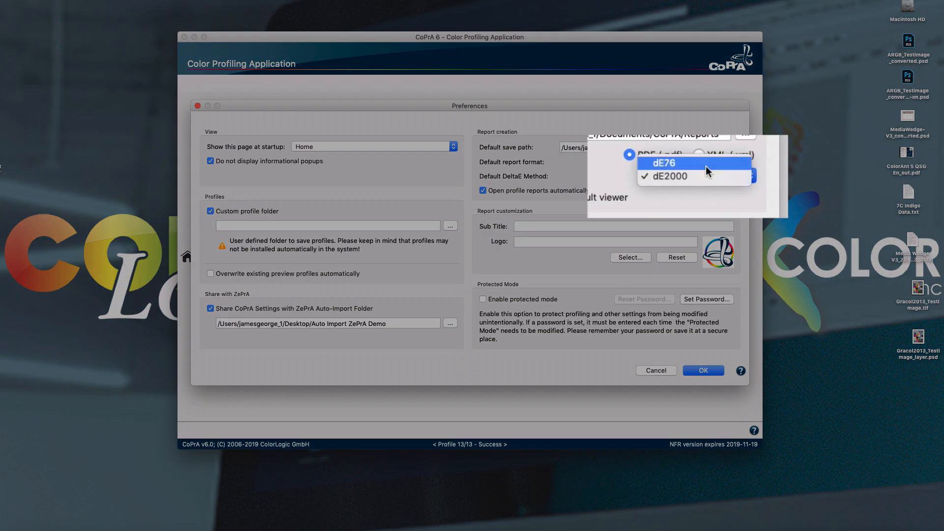
left_click(670, 176)
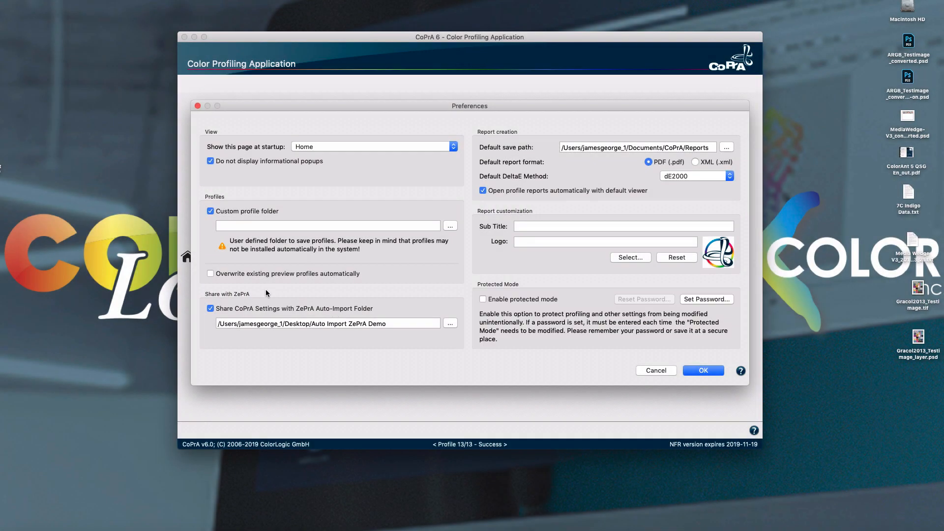
mouse_move(248, 292)
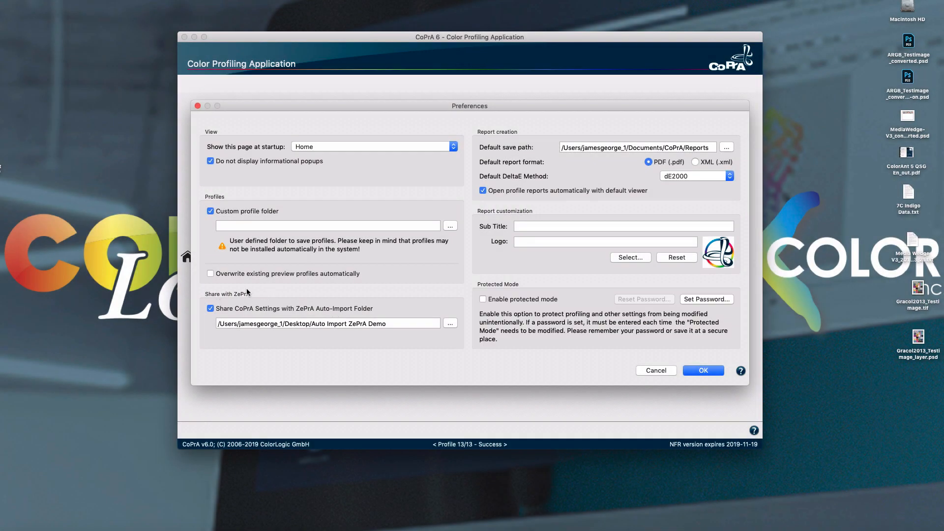
mouse_move(259, 294)
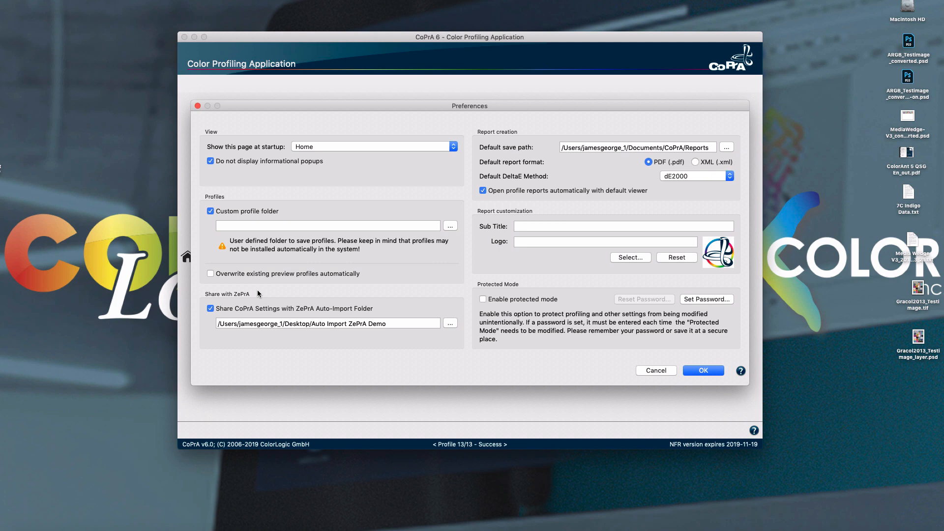
mouse_move(283, 296)
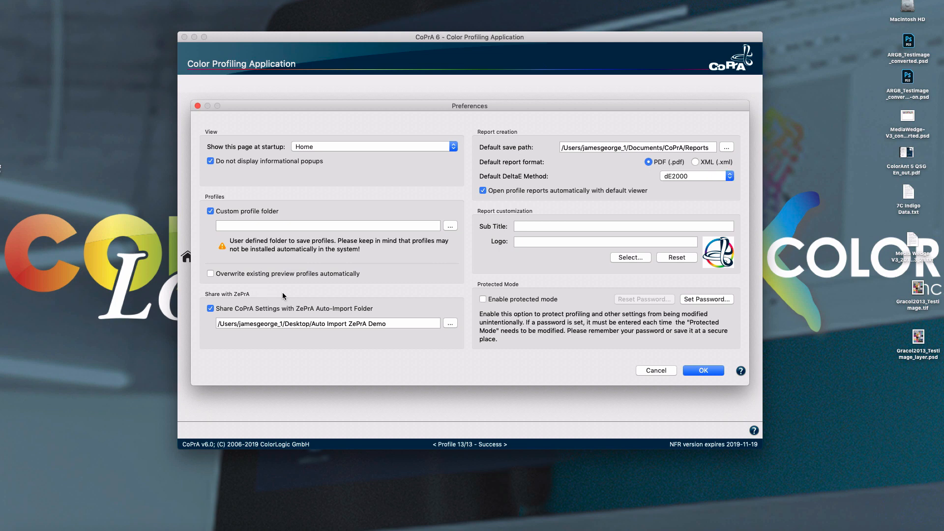
mouse_move(313, 295)
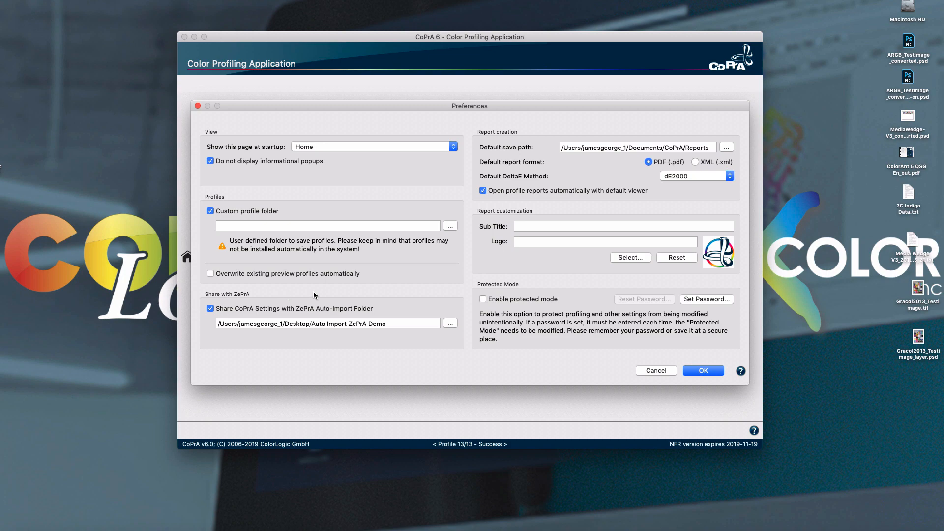
mouse_move(565, 329)
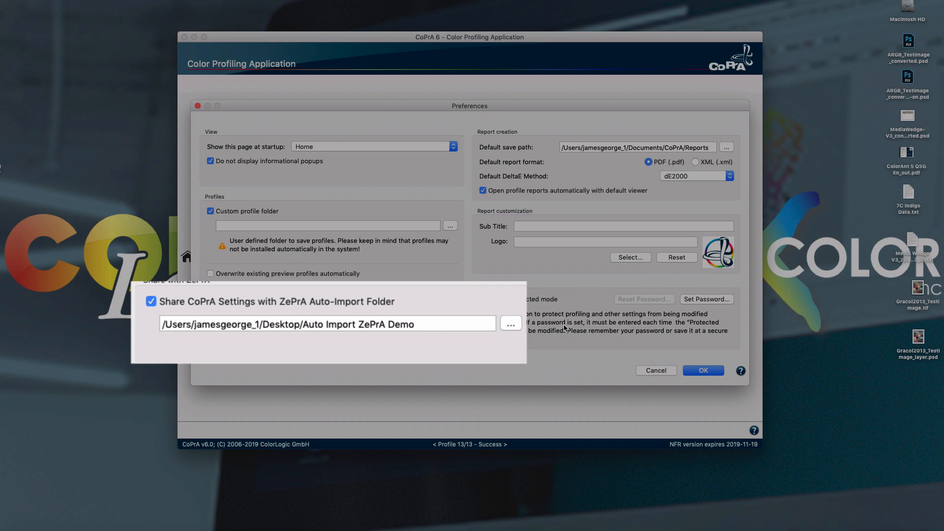
Step: Confirm the Preferences, keeping ZePrA Auto-Import folder sharing enabled, and return home
left_click(703, 371)
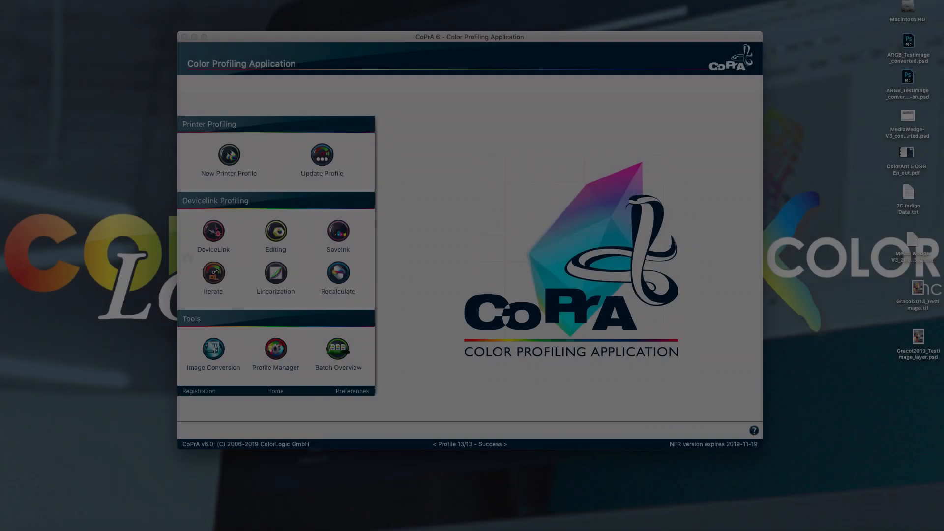